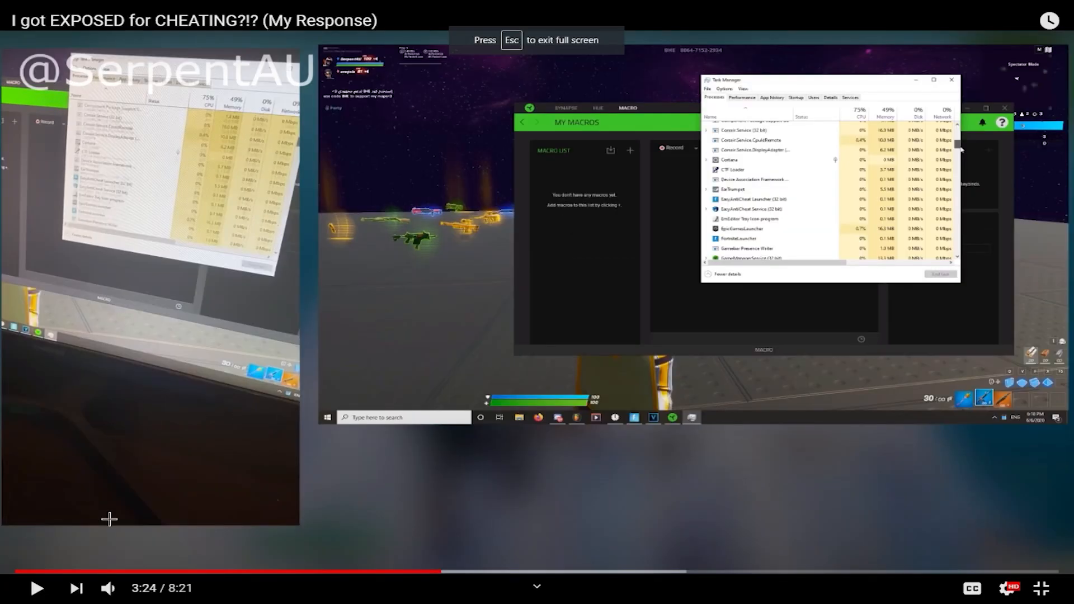
mouse_move(662, 248)
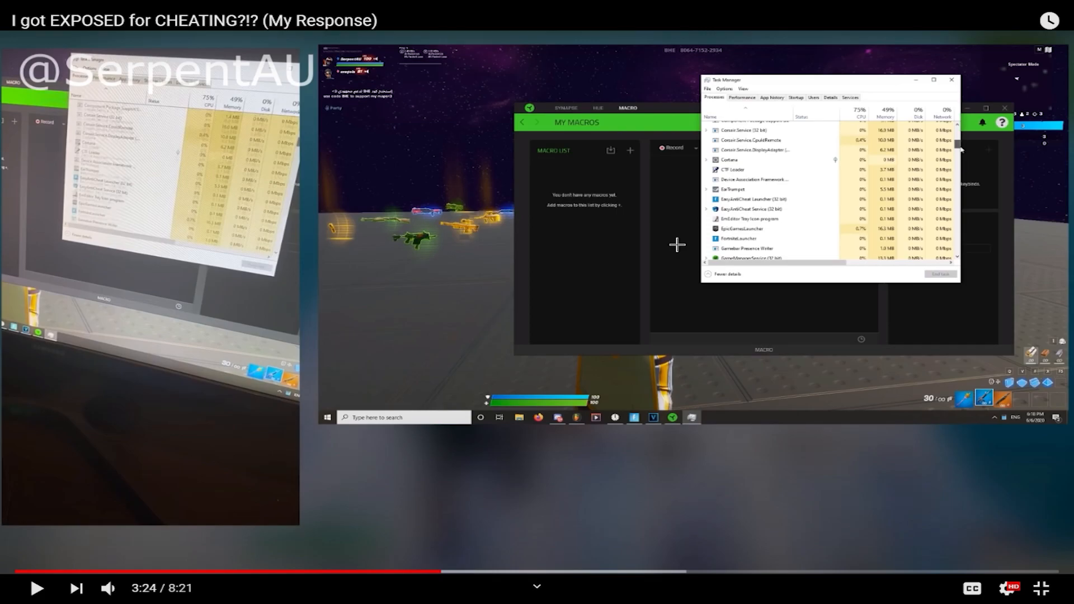
mouse_move(615, 216)
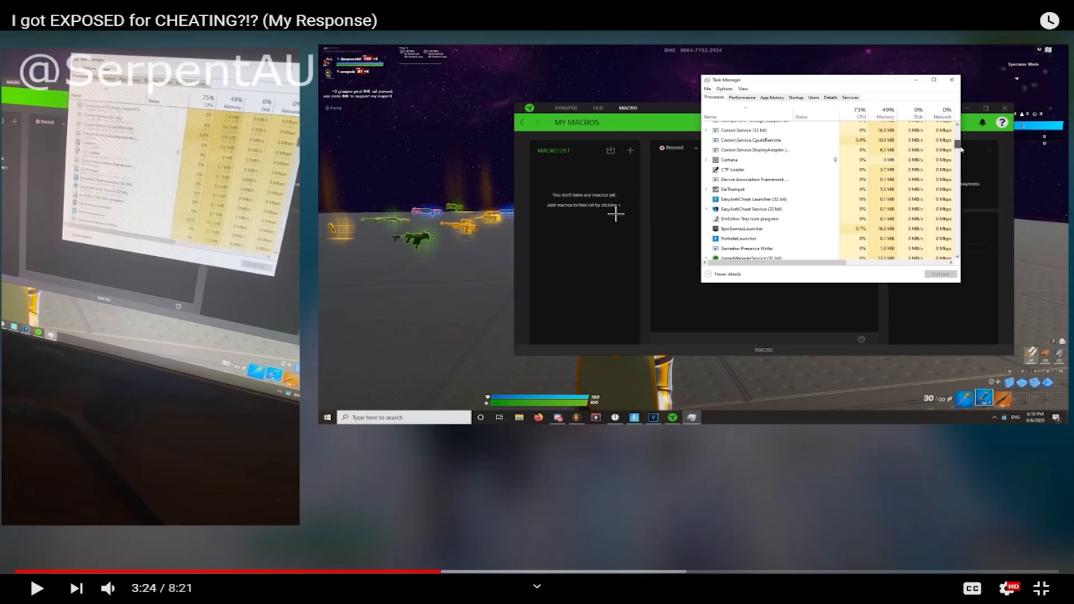
mouse_move(908, 230)
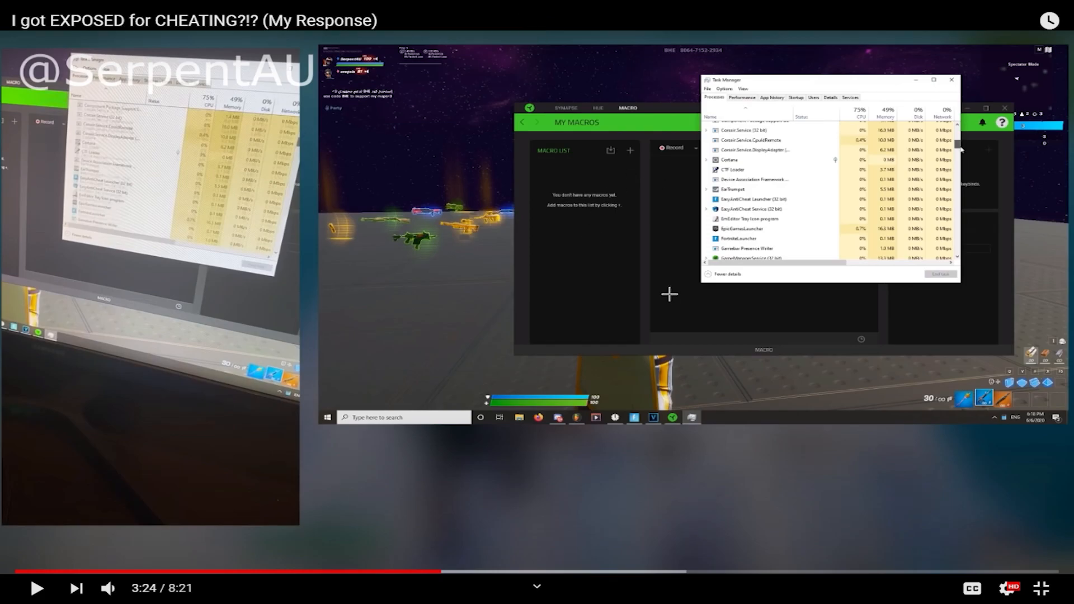
mouse_move(553, 102)
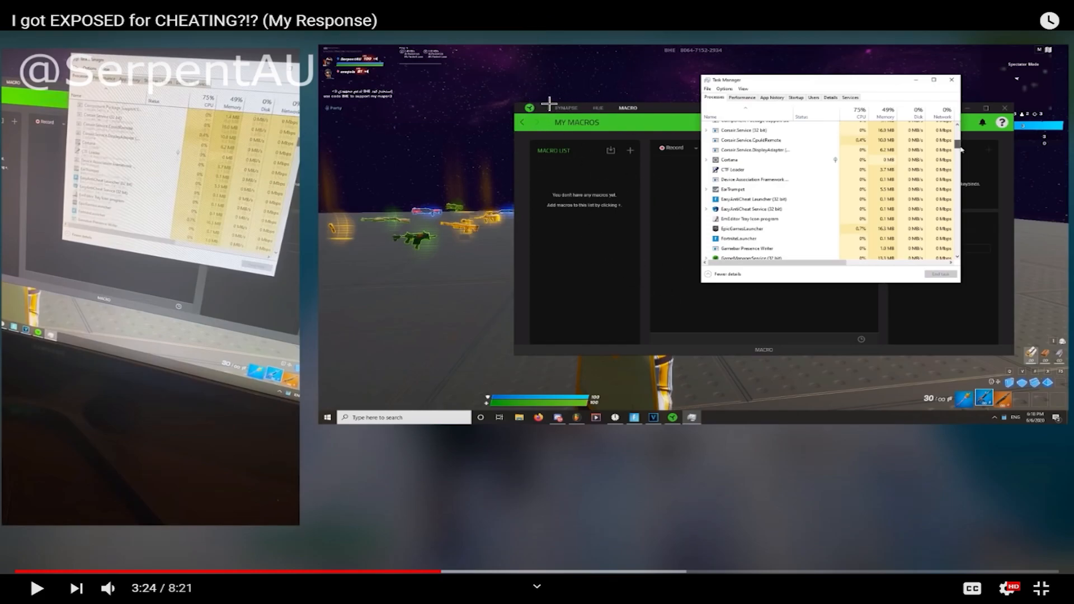
mouse_move(677, 289)
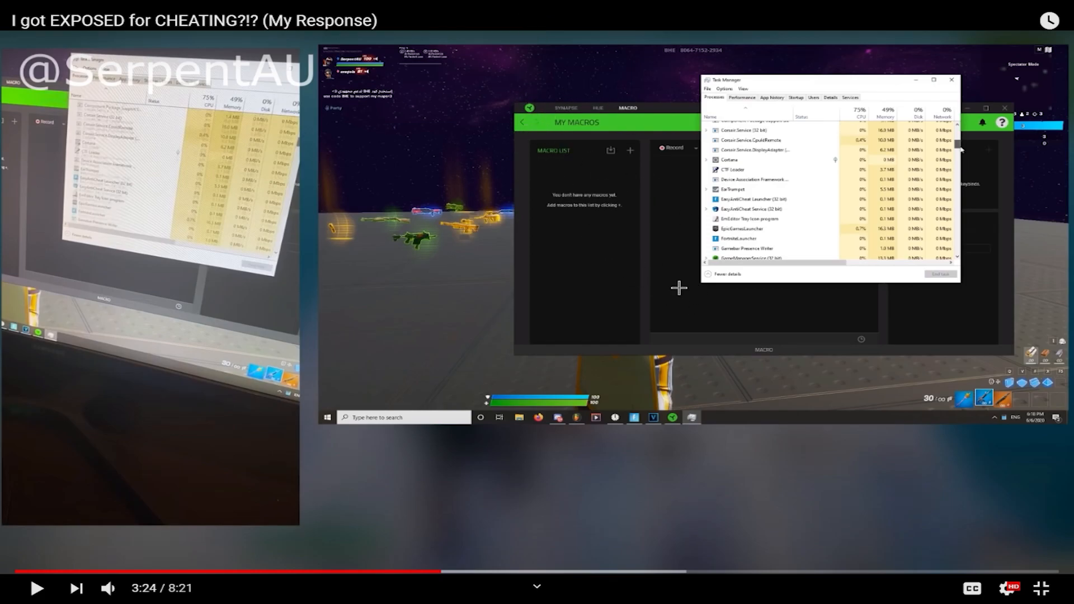
mouse_move(552, 246)
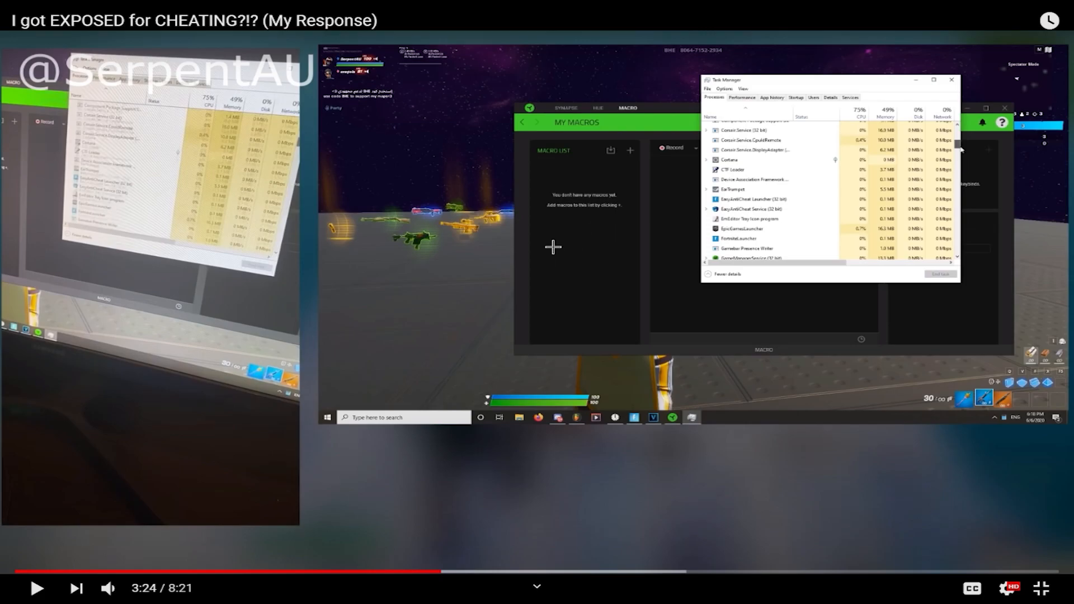
mouse_move(554, 227)
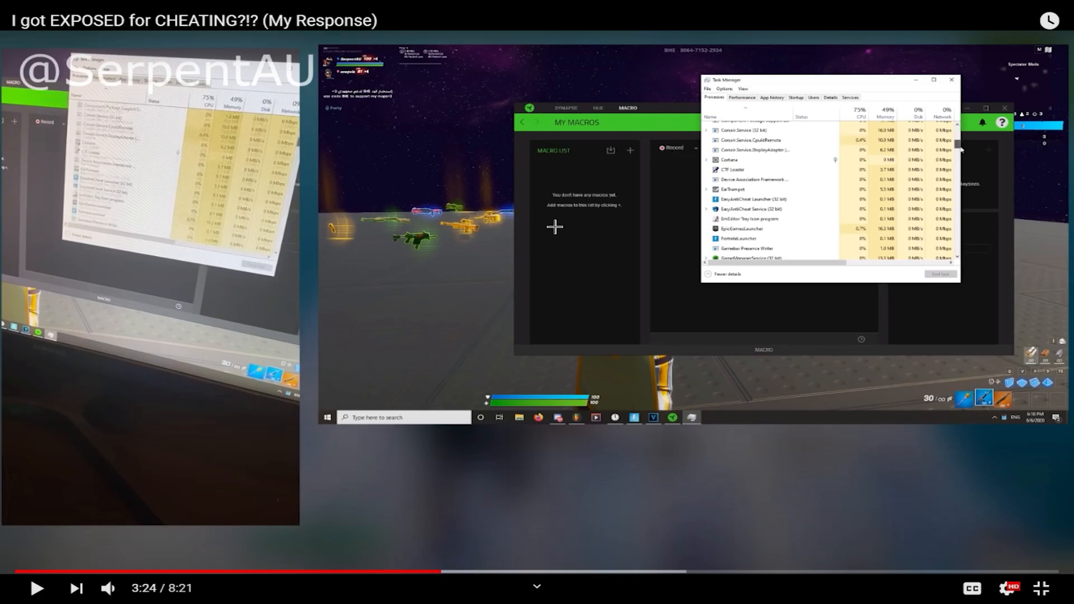
mouse_move(22, 392)
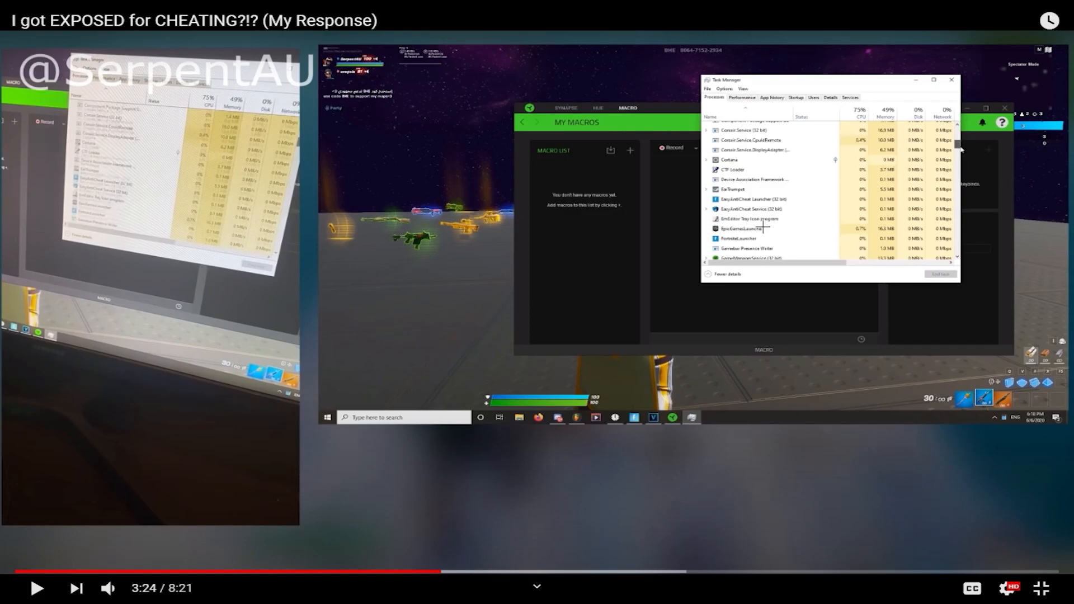
mouse_move(787, 219)
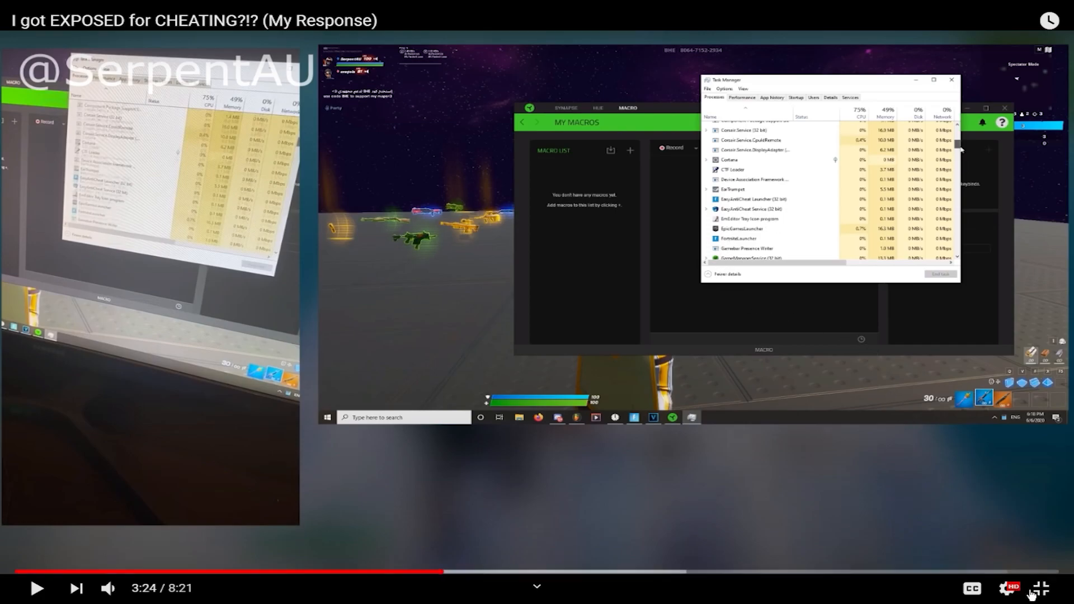
- Leave full screen and search Google for 'emeditor macros' in a new tab
click(1035, 589)
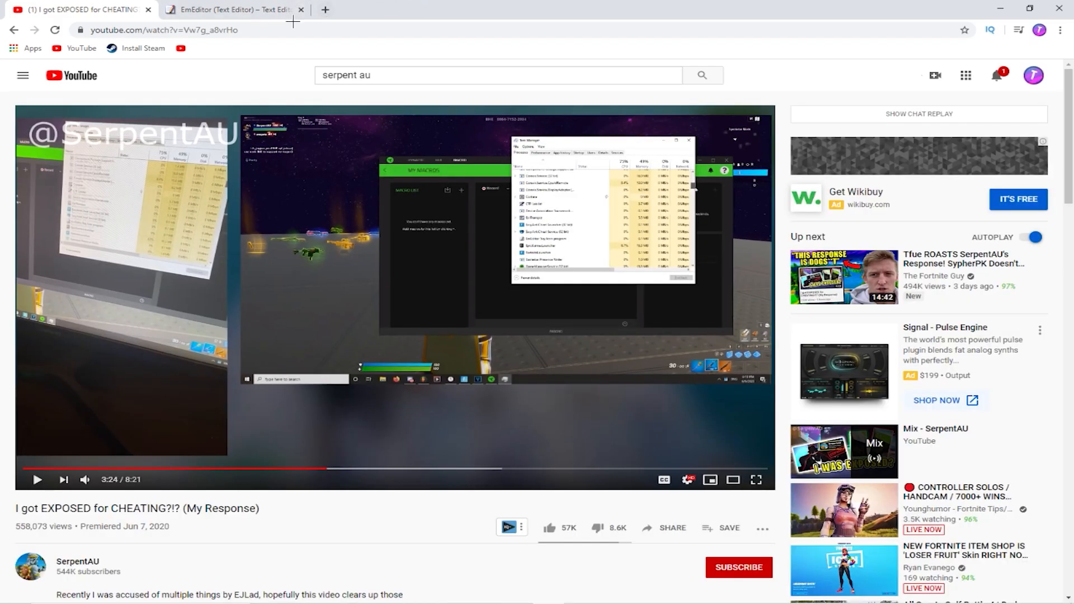
click(239, 9)
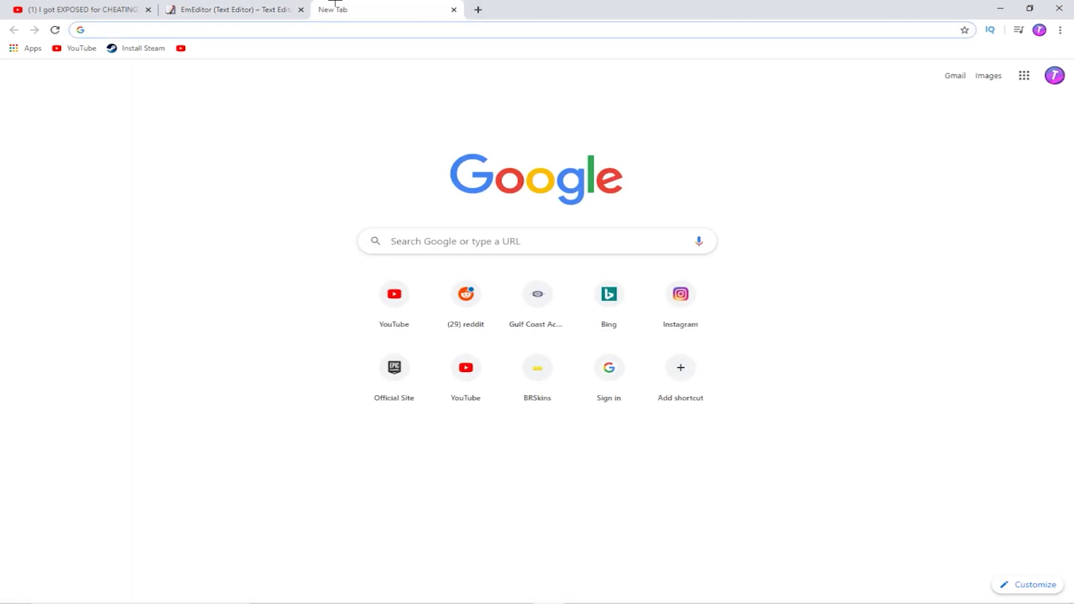
text(emeditor m)
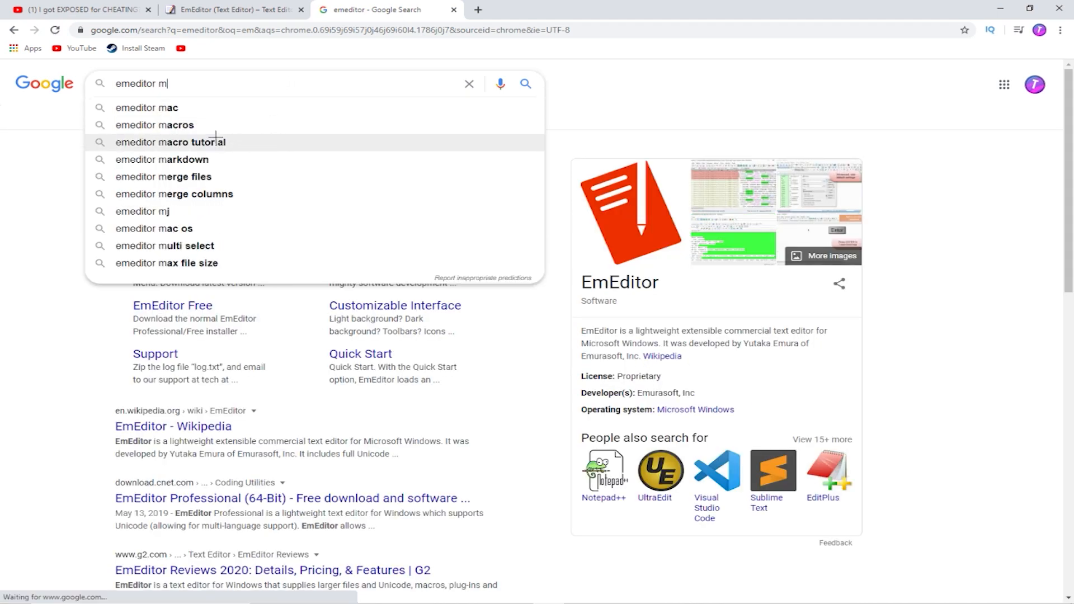
click(154, 126)
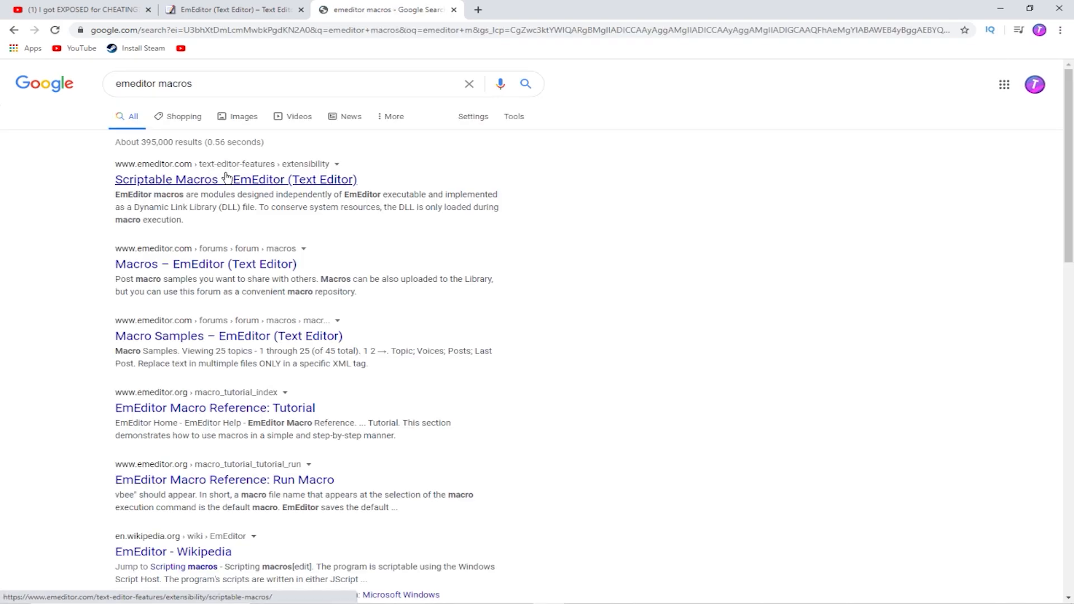
- Open EmEditor's Scriptable Macros result, then return to the paused exposé video
click(224, 179)
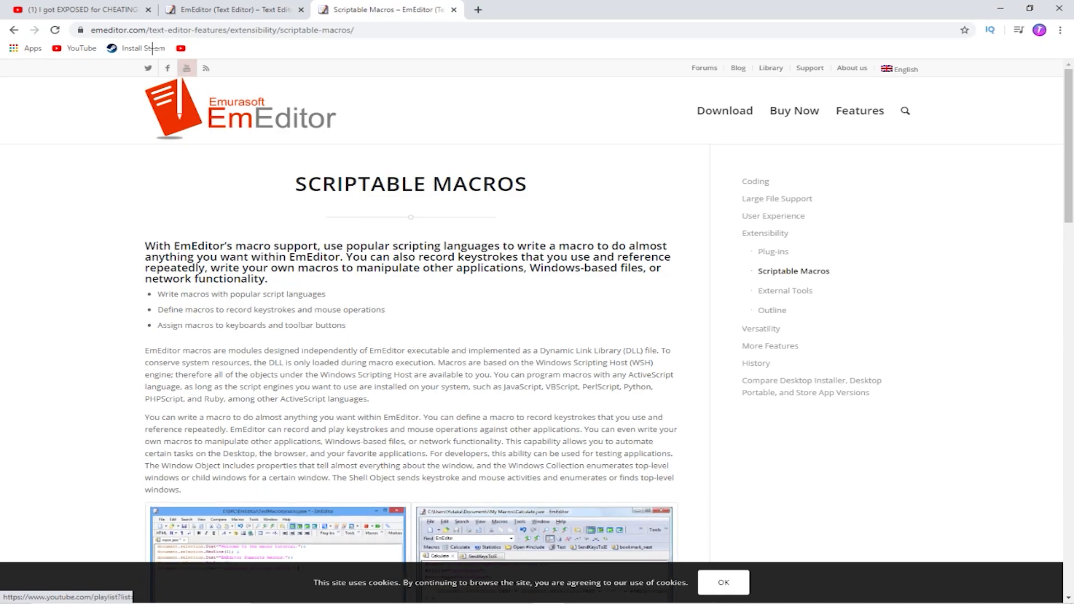
click(84, 10)
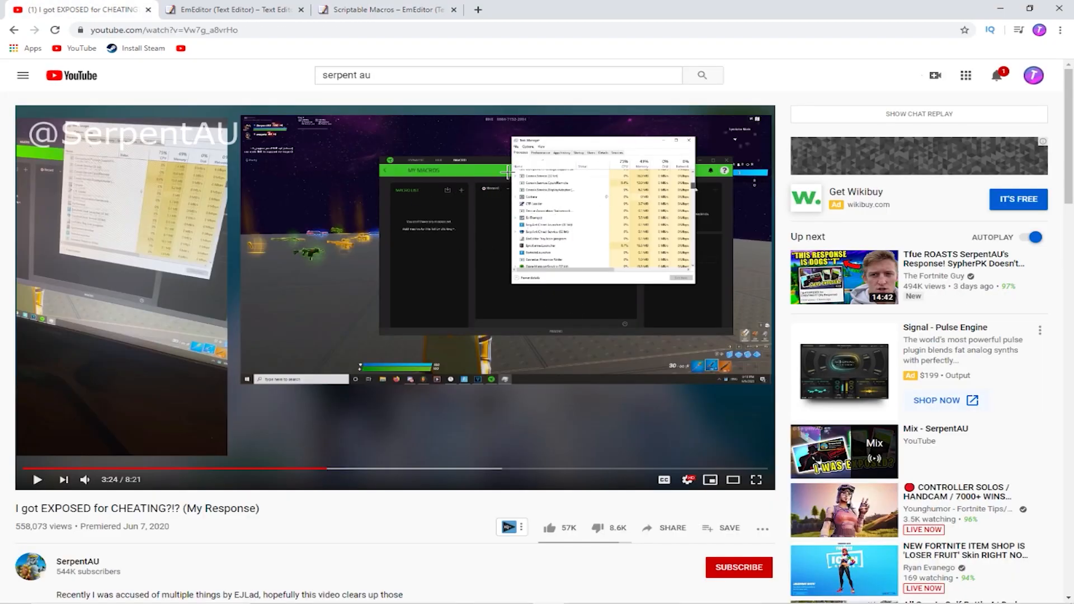
- Check the Scriptable Macros page, then slow the video's playback speed in the player settings
click(385, 9)
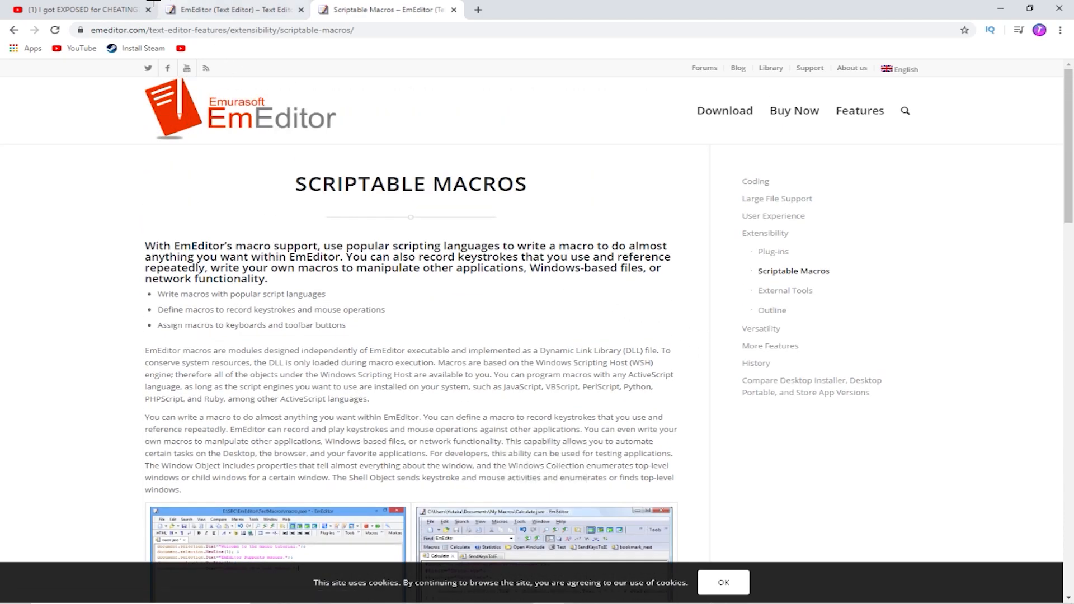
click(84, 10)
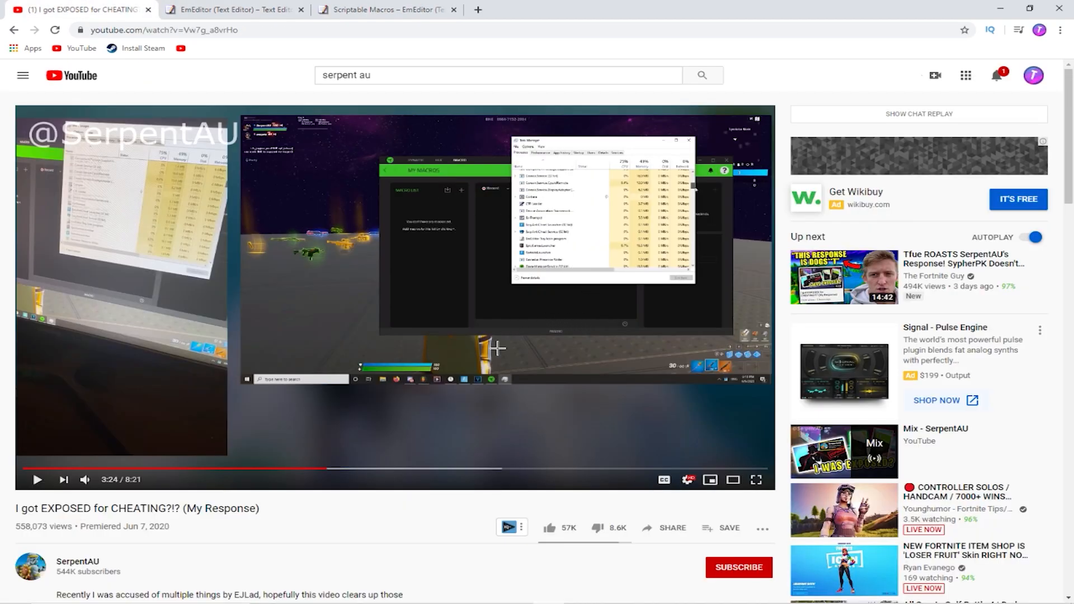
click(686, 480)
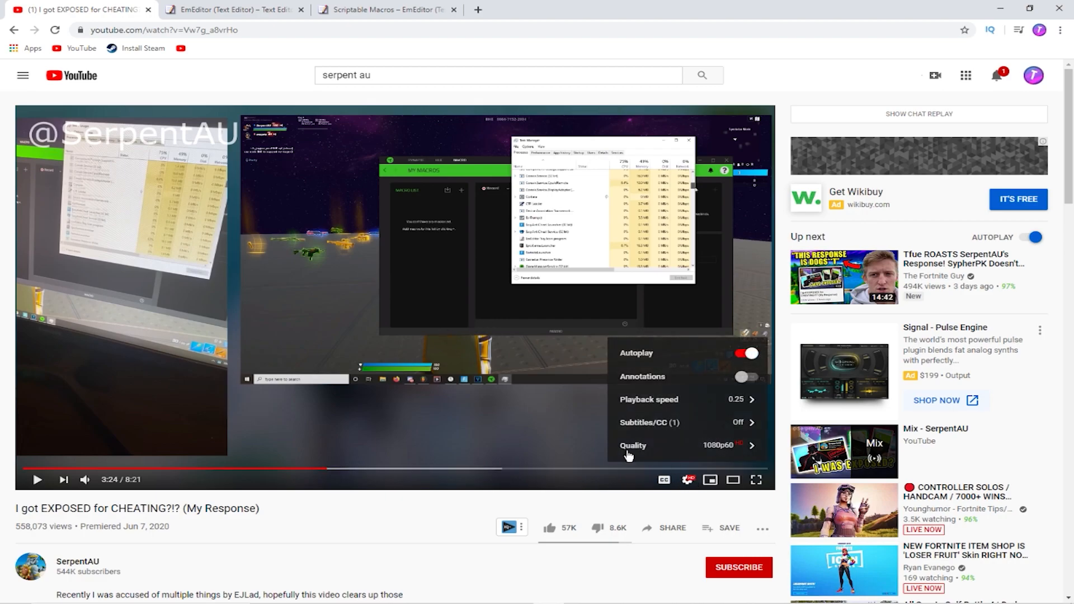
click(649, 399)
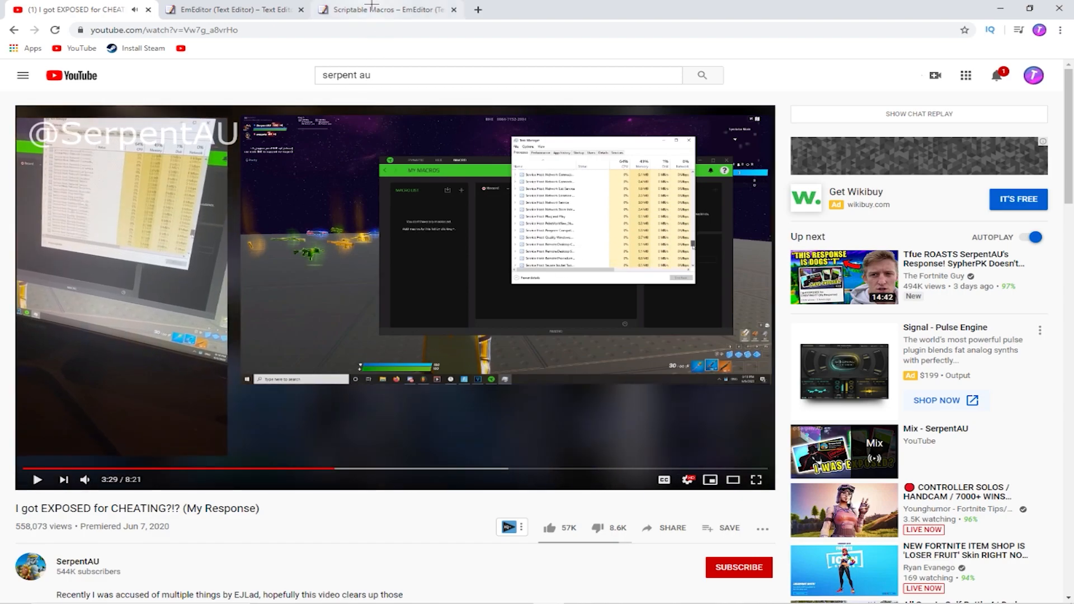
- Close the extra EmEditor tab and end on the Scriptable Macros page after revisiting the video
click(387, 10)
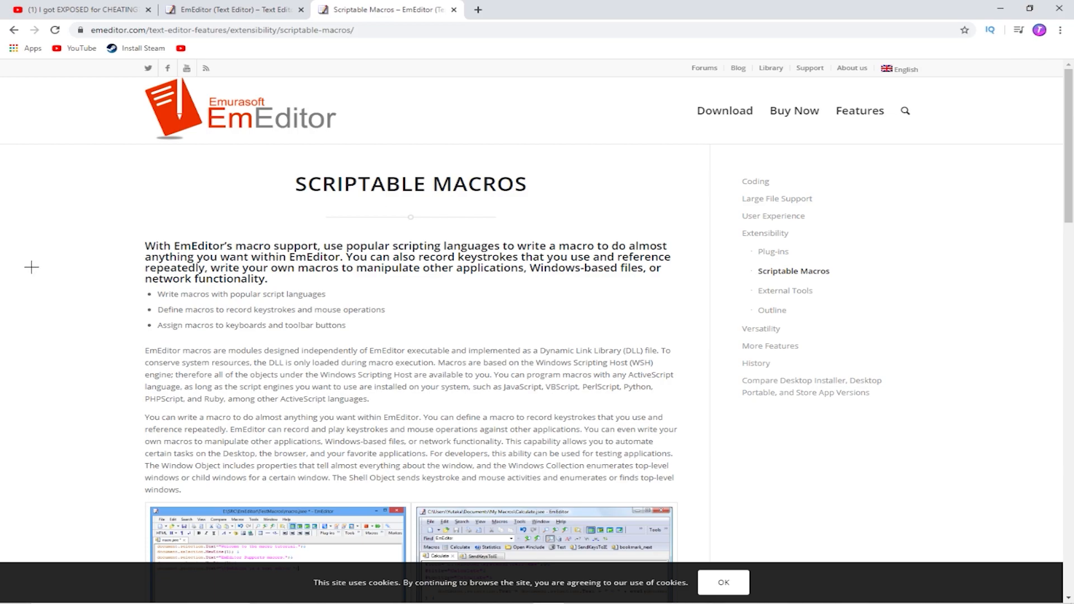
click(302, 11)
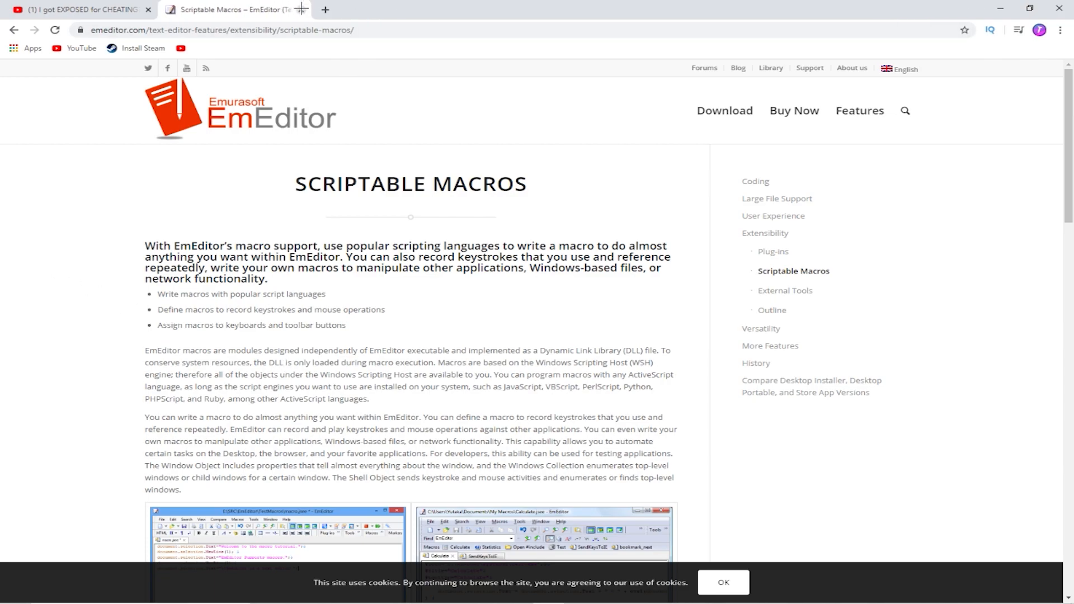
scroll(down, 3)
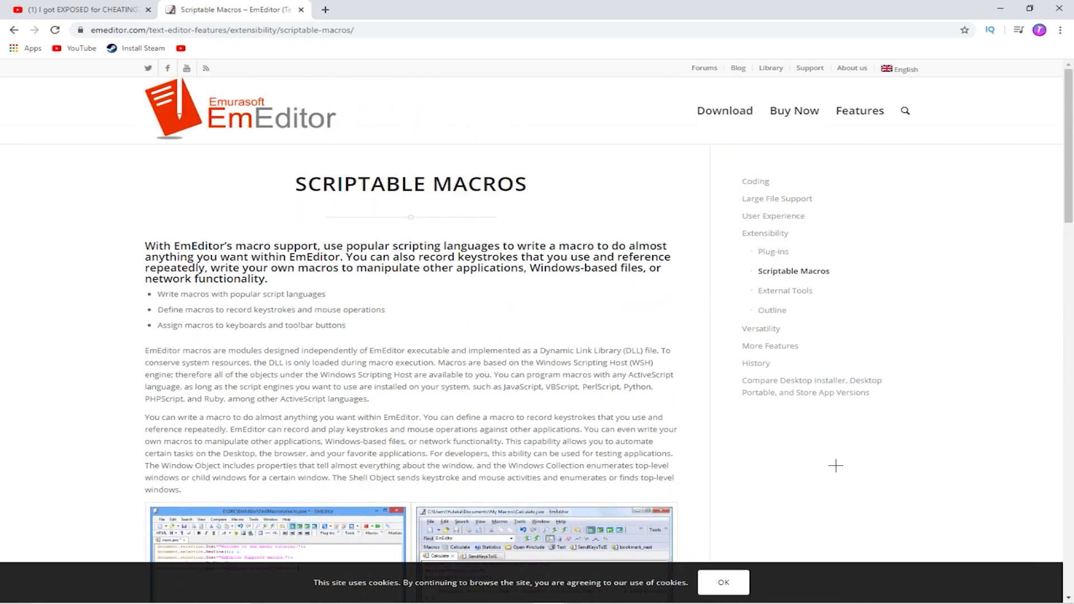
click(83, 10)
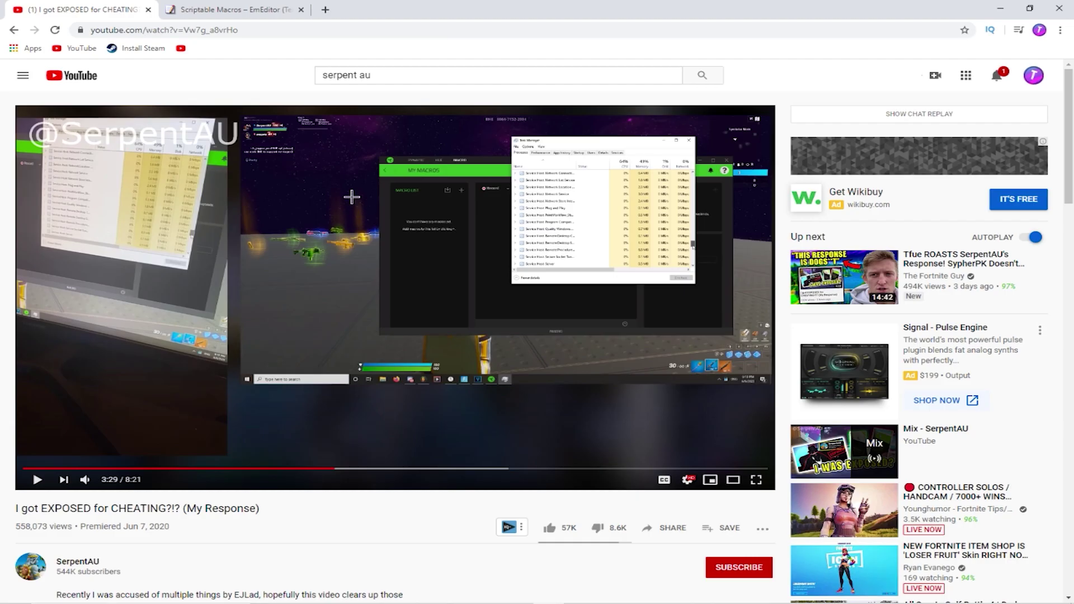
click(239, 9)
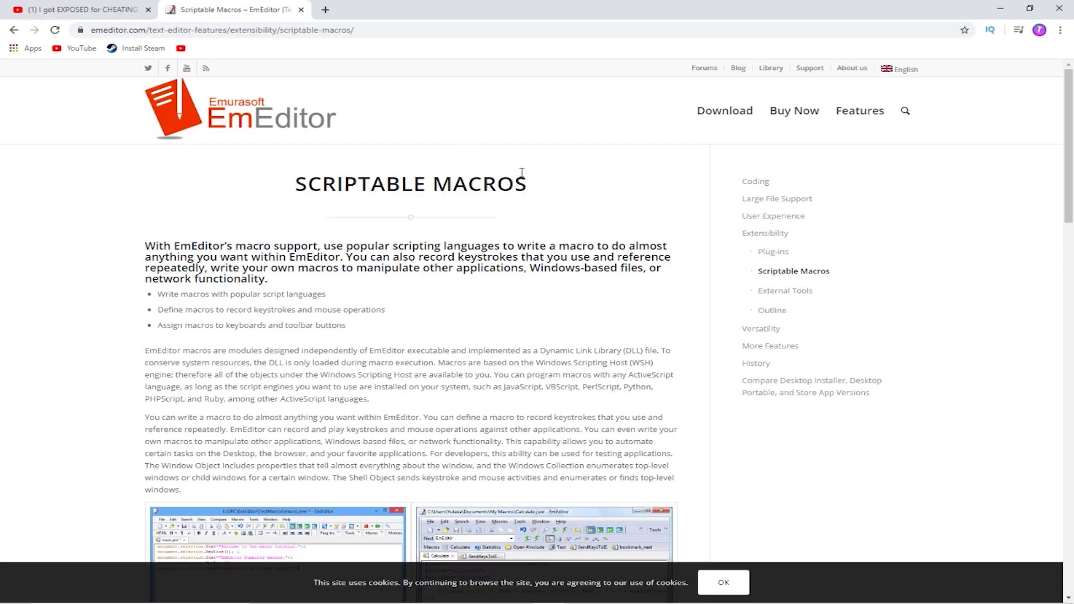
- Return to the 'serpent au' results and open 'The Truth About SerpentAU and Macroing...'
click(83, 11)
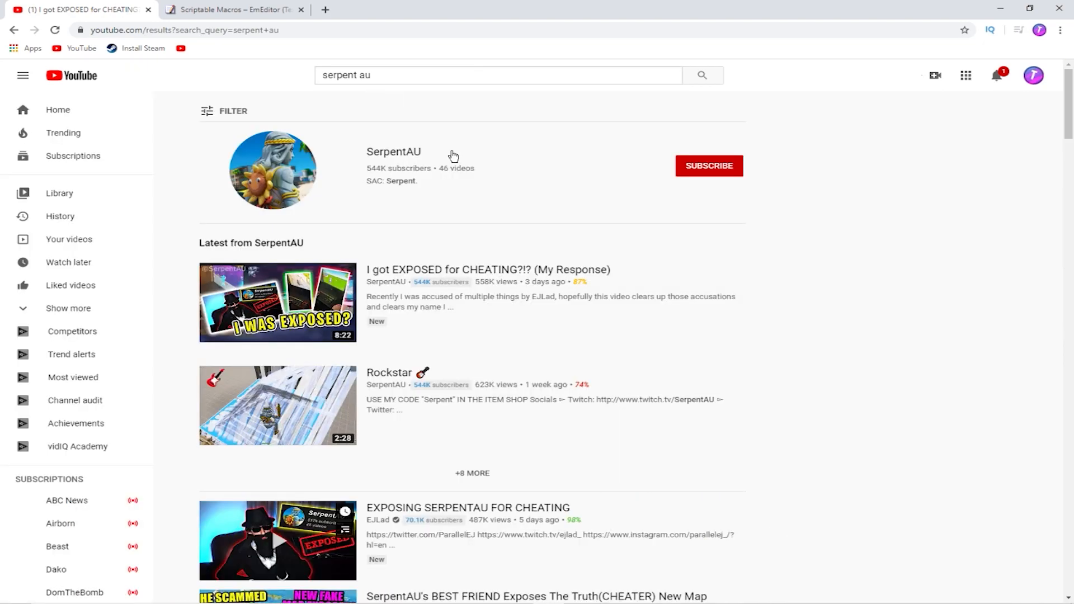
scroll(down, 3)
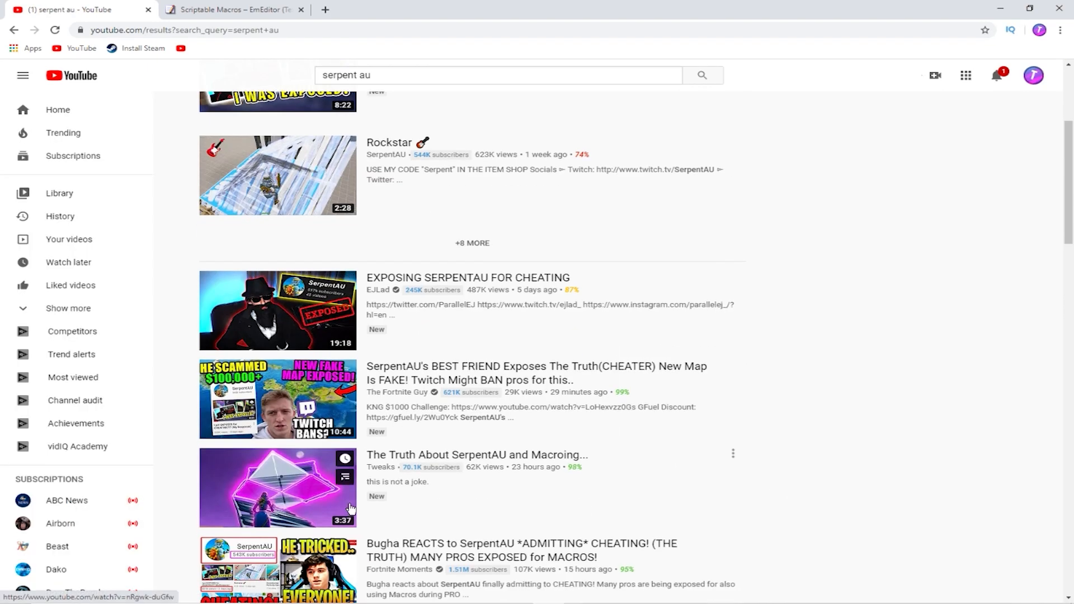
mouse_move(278, 488)
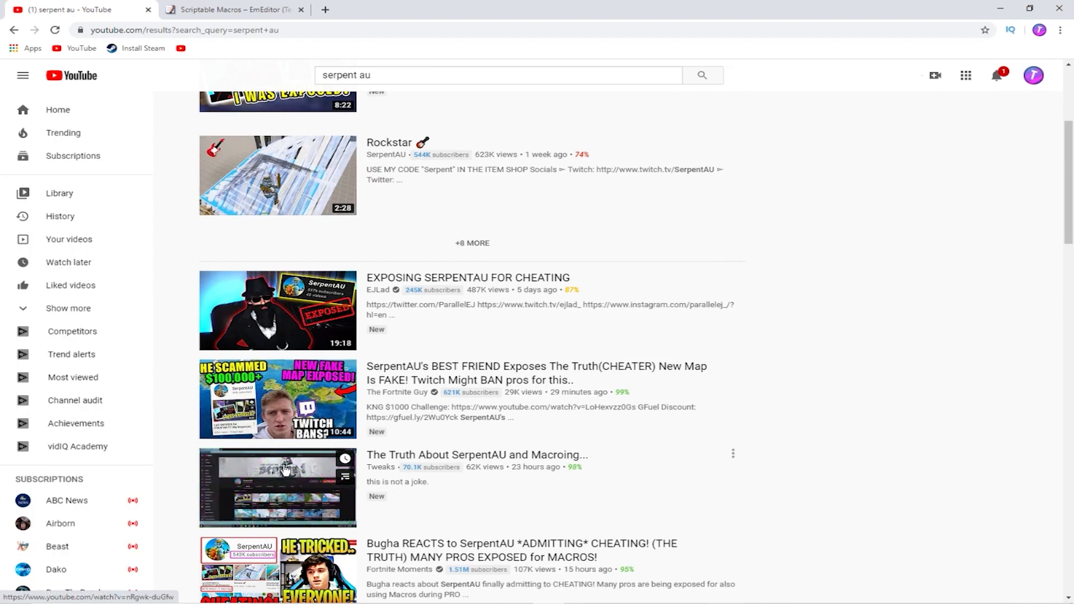
click(277, 473)
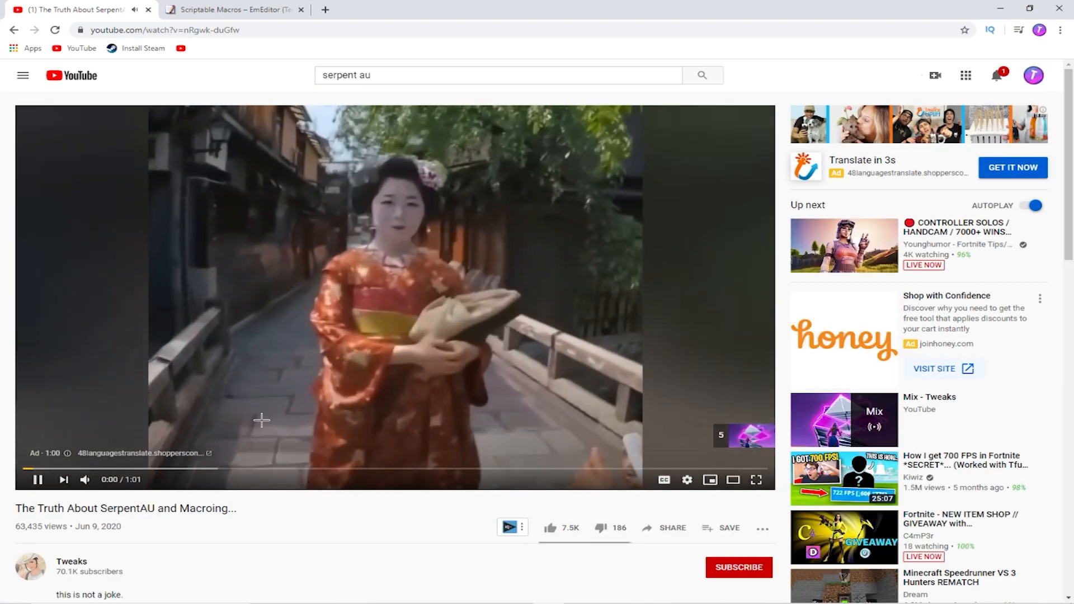
- Browse down through the video's comments, then resume playback
scroll(down, 3)
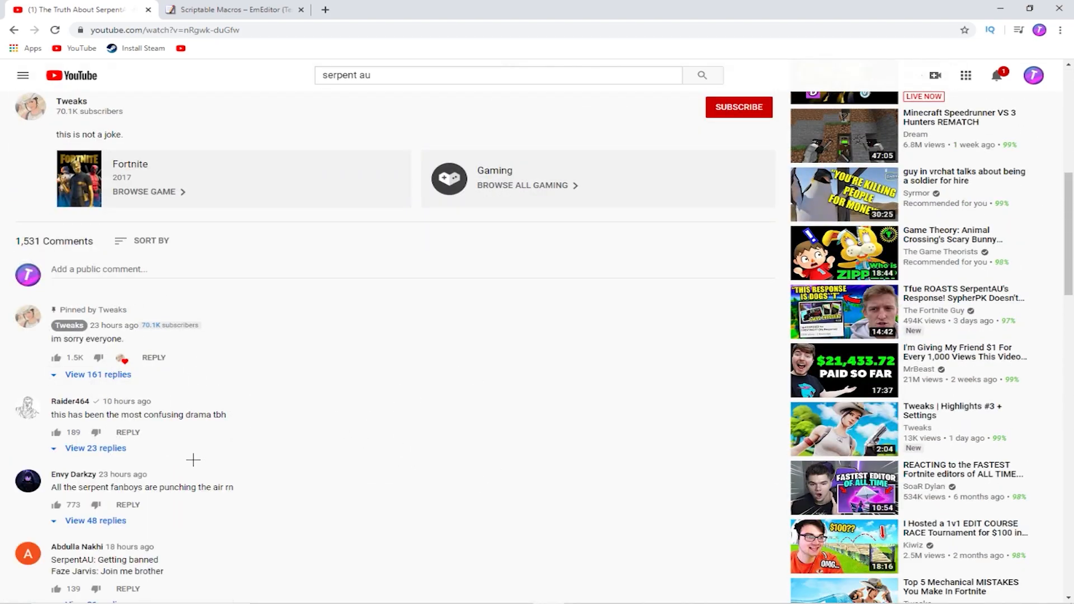
scroll(up, 3)
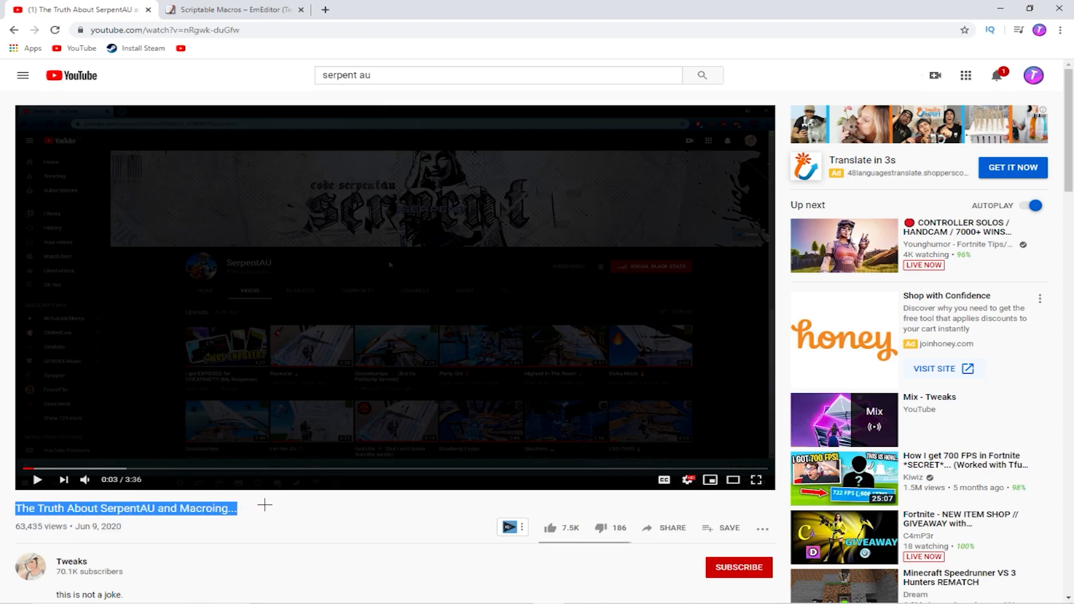
scroll(down, 3)
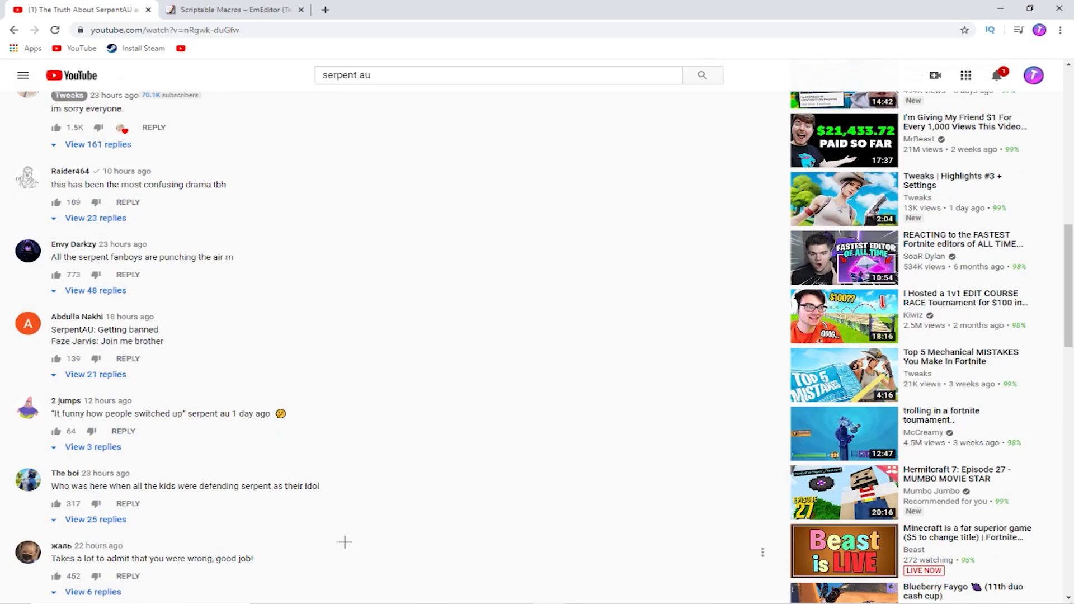
scroll(down, 3)
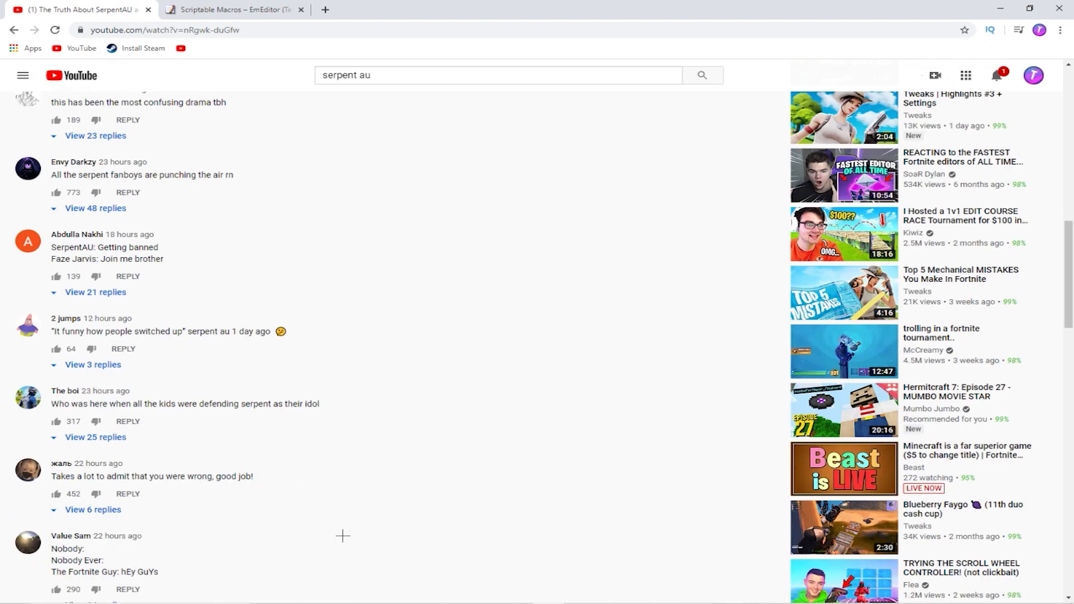
scroll(down, 3)
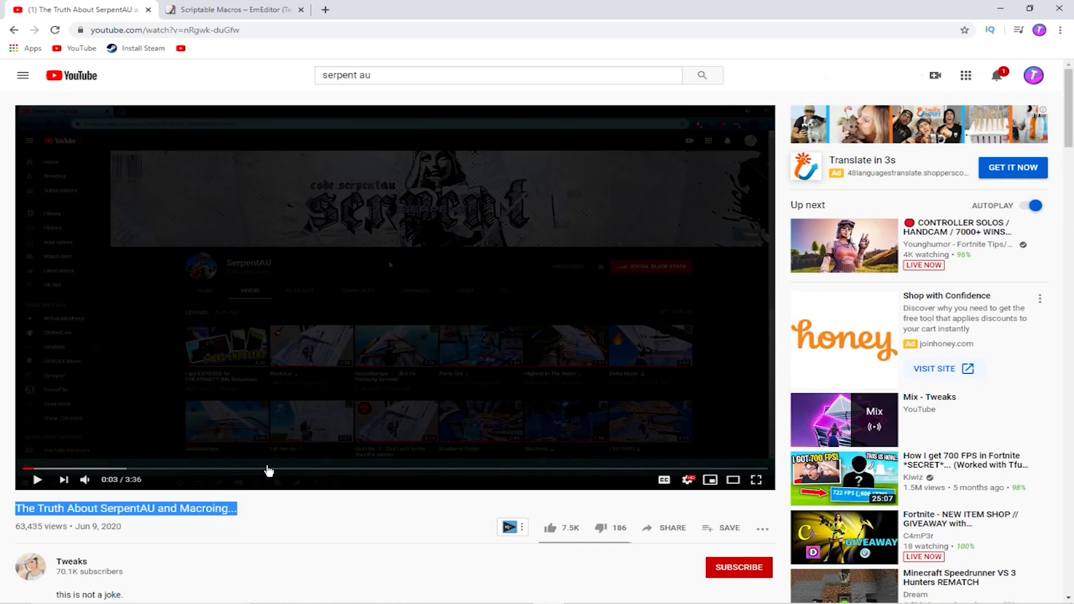
click(38, 480)
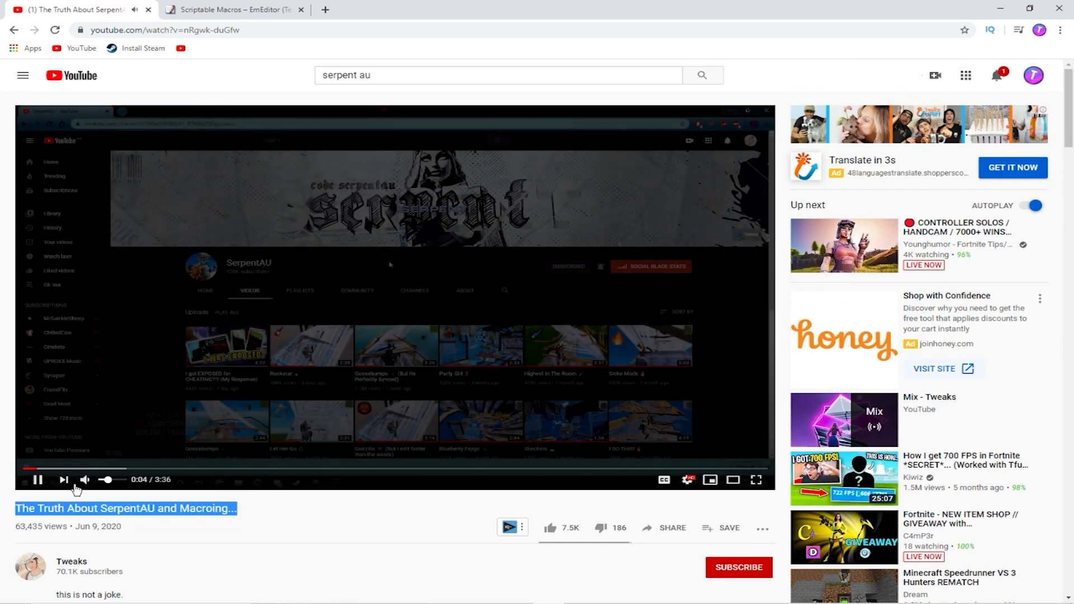